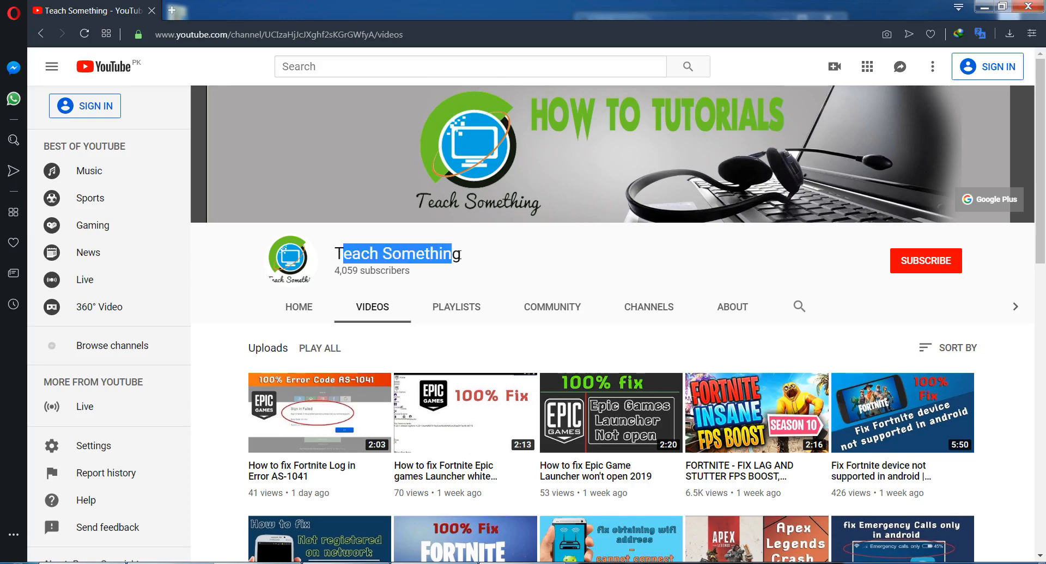
Step: In Amaze, permanently delete games/com.ultran, leaving games empty, and return home
click(558, 259)
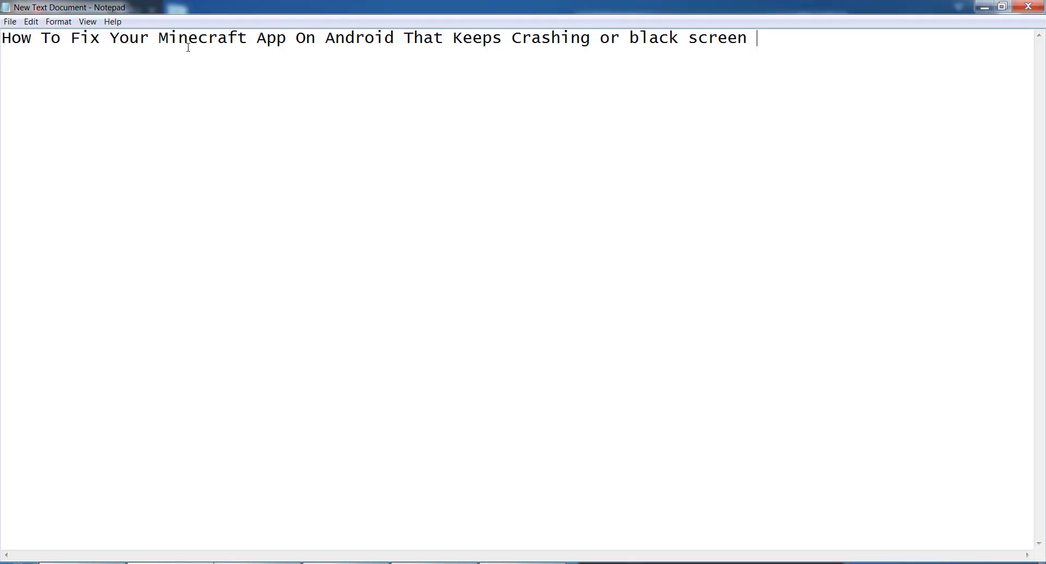
mouse_move(400, 89)
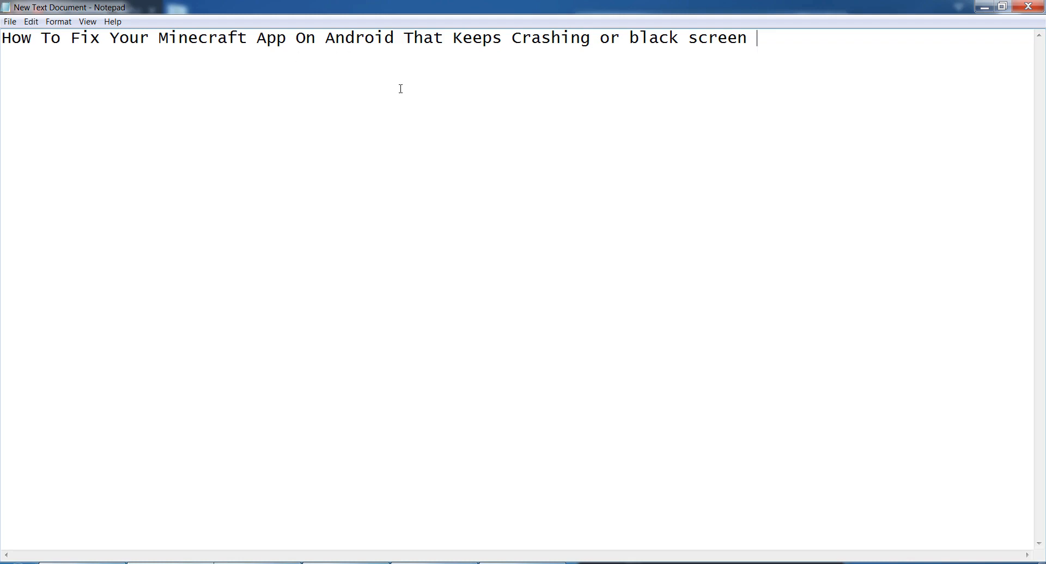
mouse_move(887, 54)
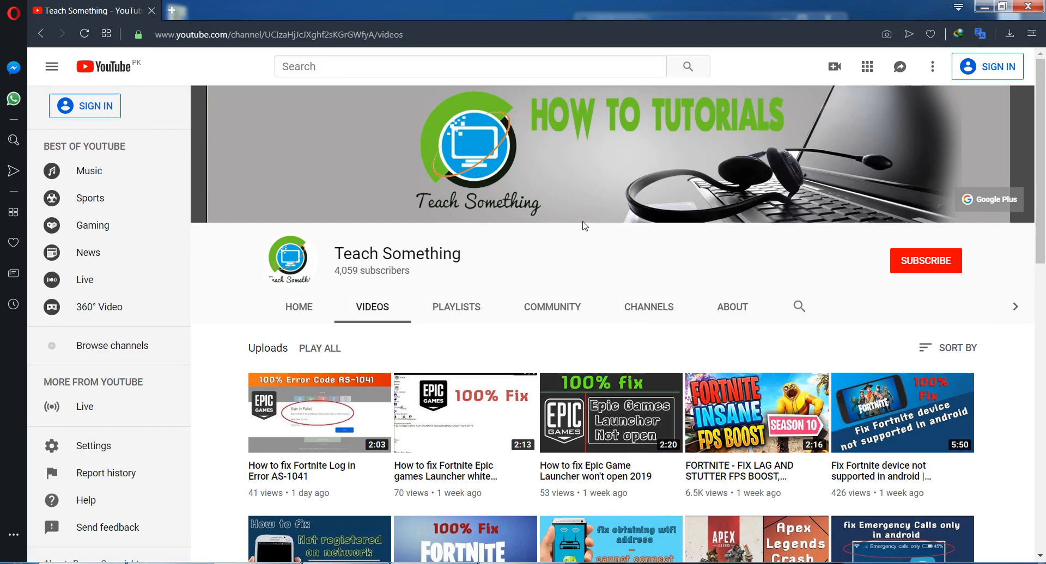
mouse_move(569, 260)
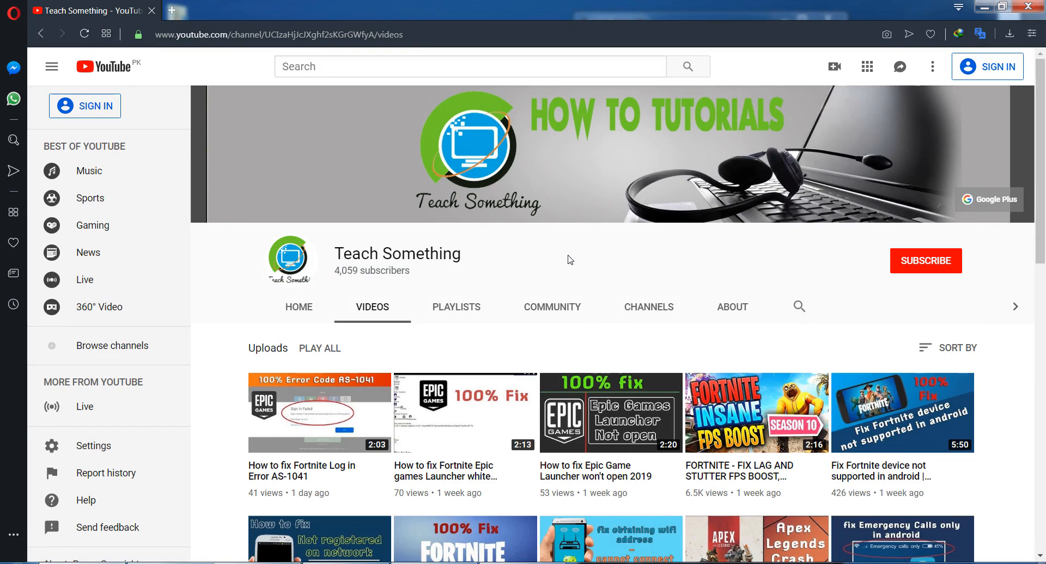
mouse_move(921, 269)
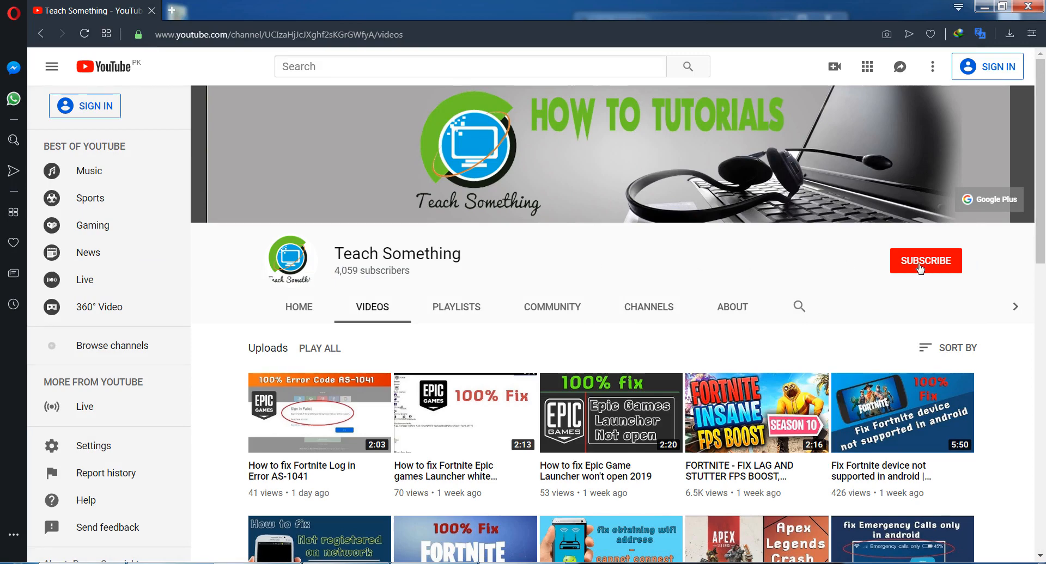
mouse_move(497, 268)
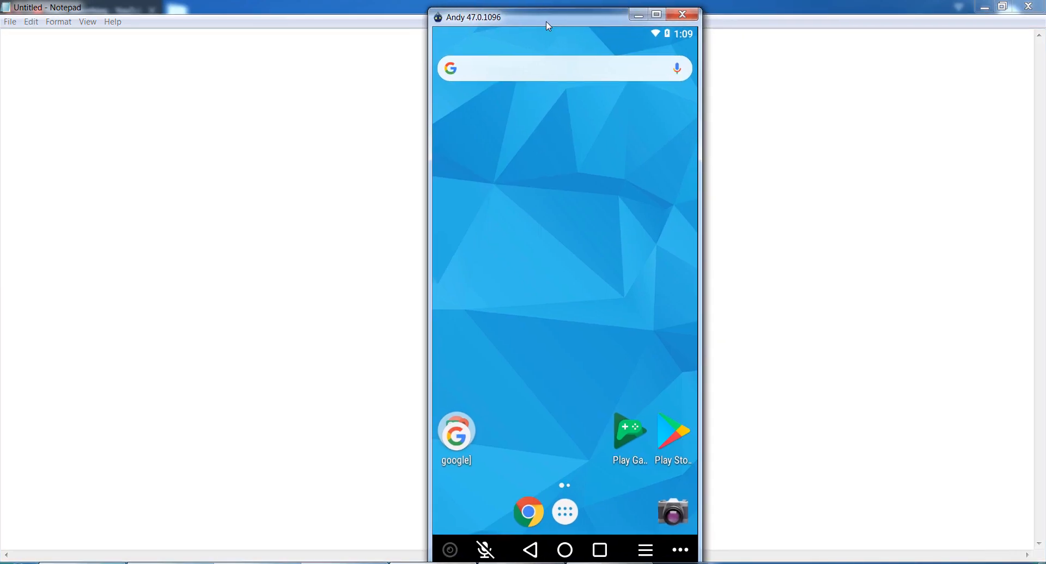
click(564, 511)
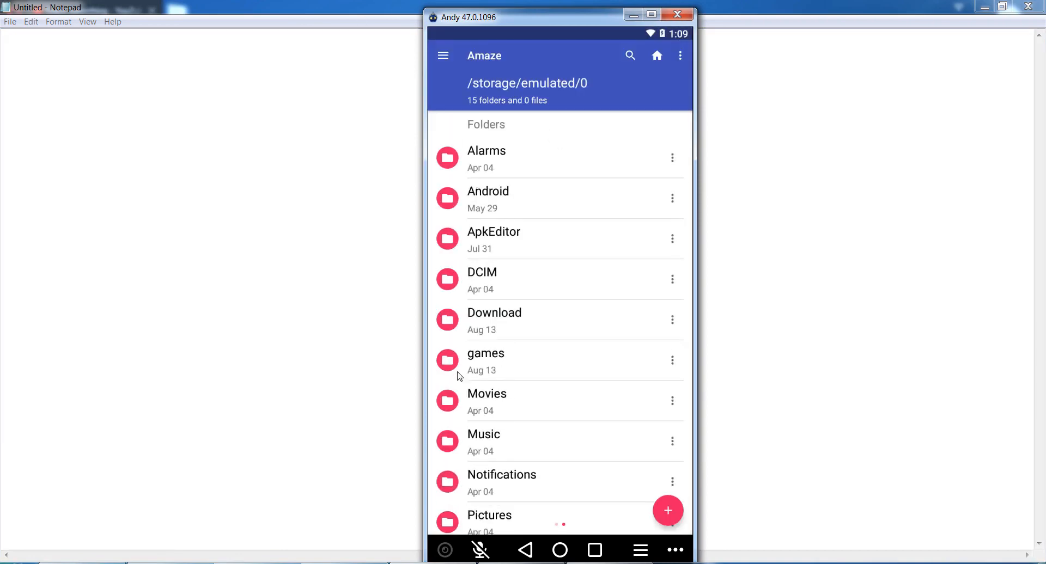
mouse_move(588, 402)
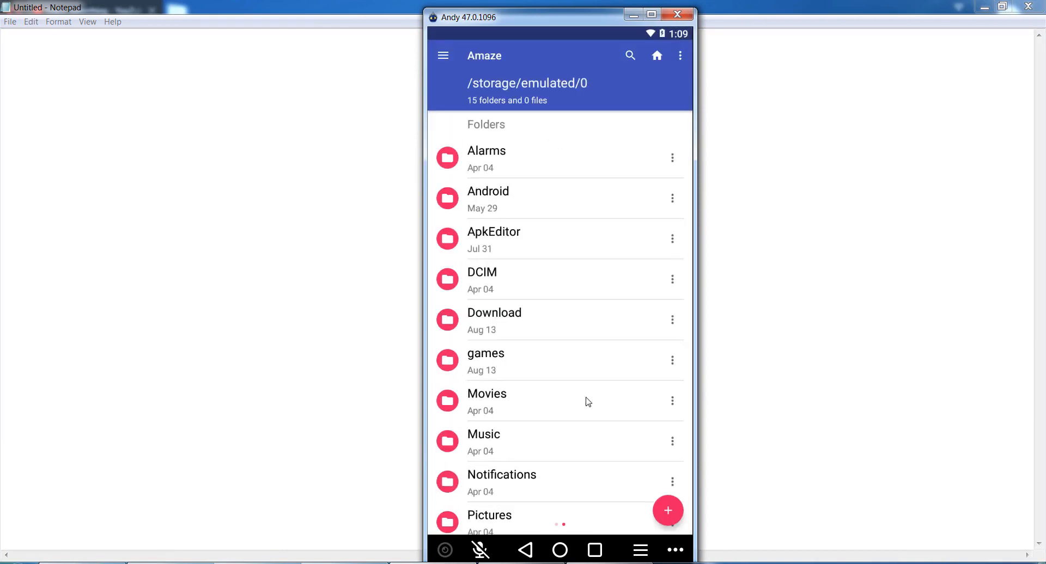
click(486, 360)
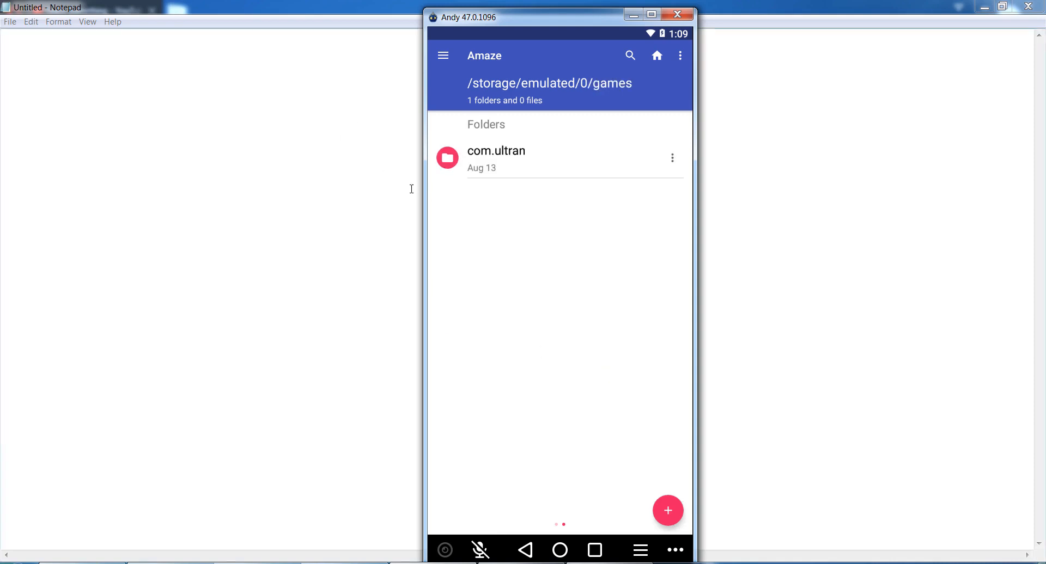
mouse_move(523, 166)
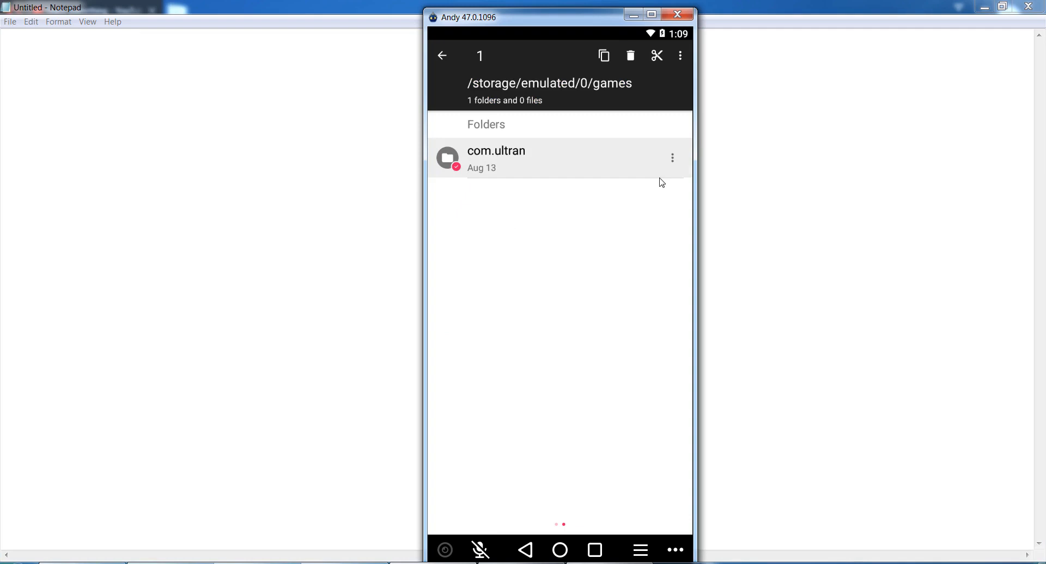
click(630, 55)
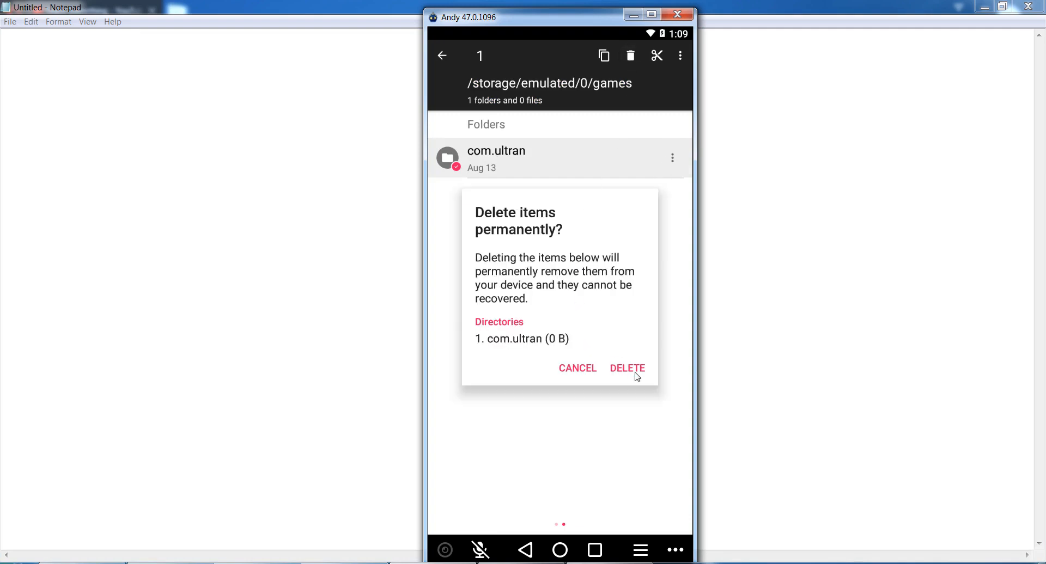
click(626, 369)
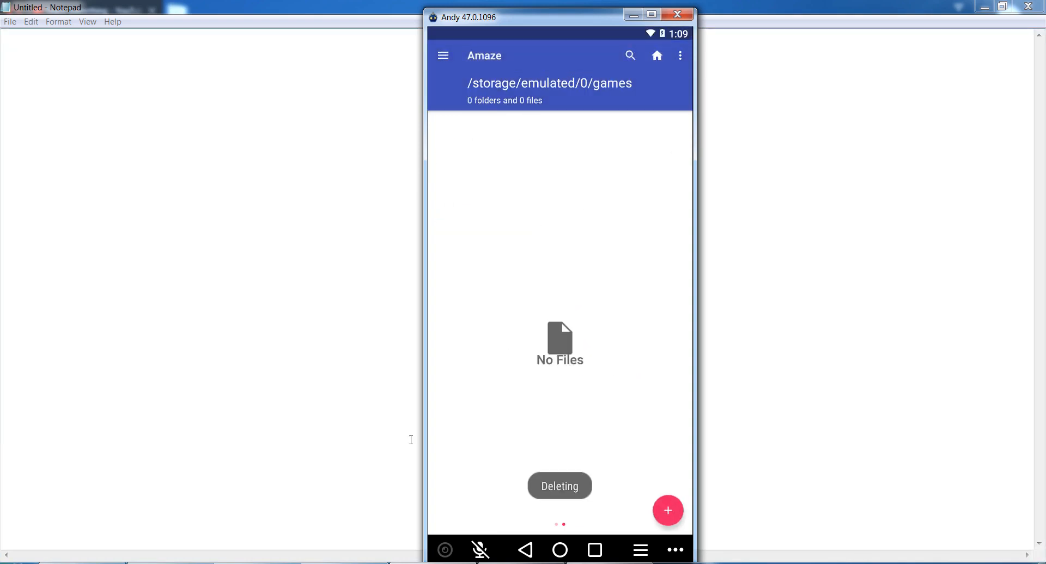
click(525, 550)
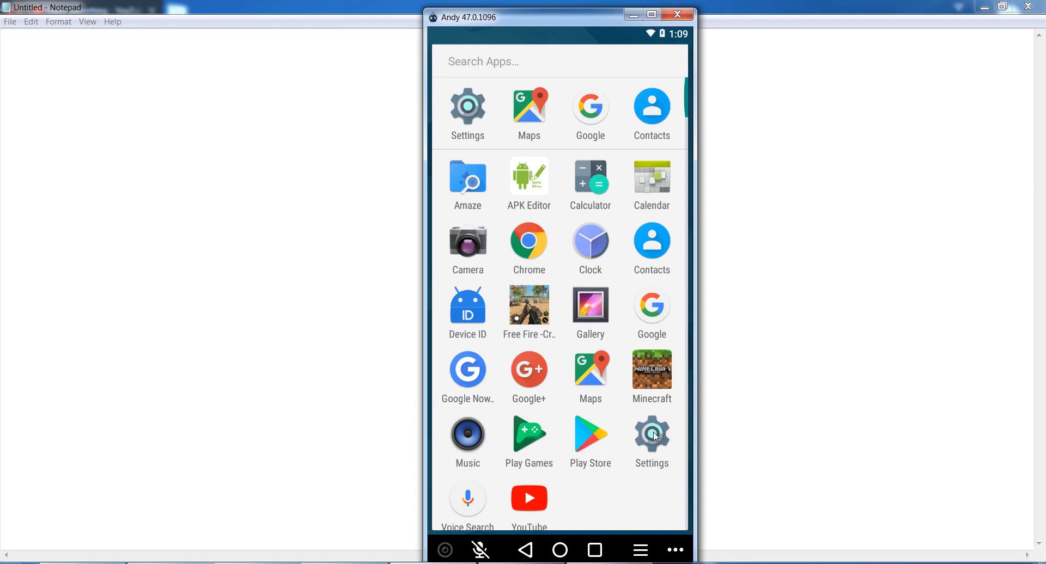
Step: Force stop Minecraft from its App info page in Settings > Apps
click(651, 434)
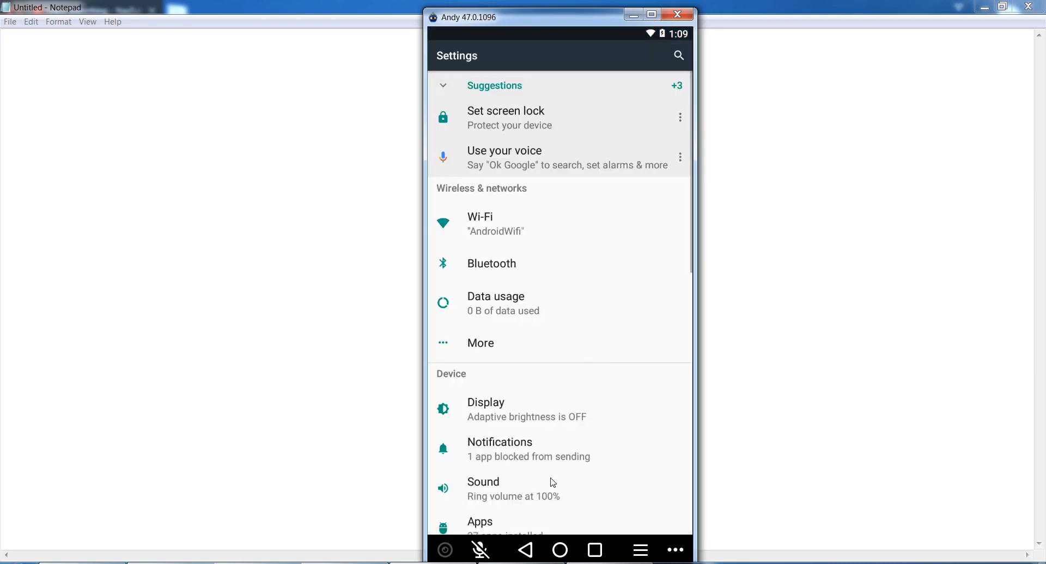
scroll(down, 3)
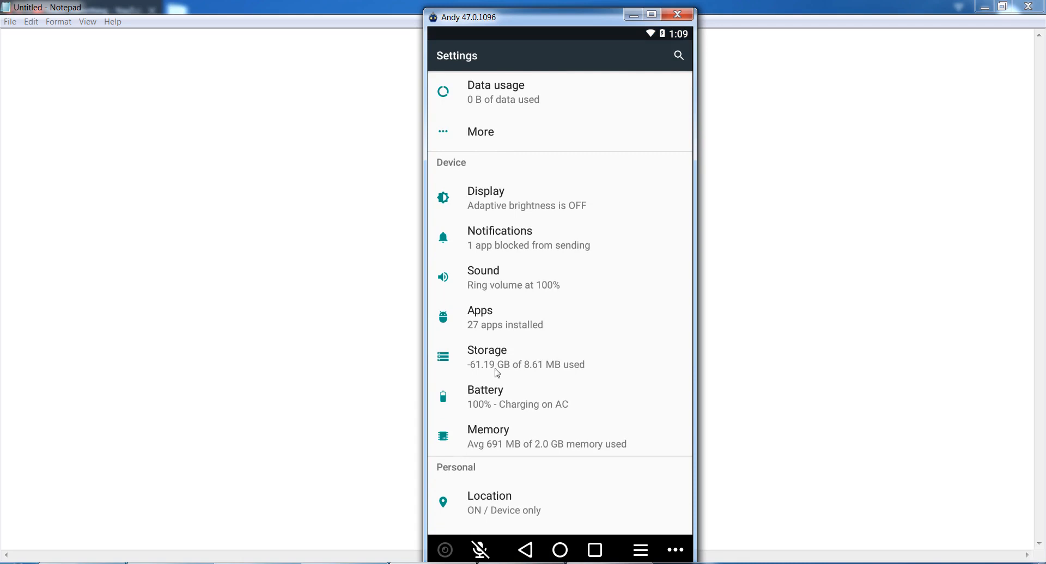
click(479, 317)
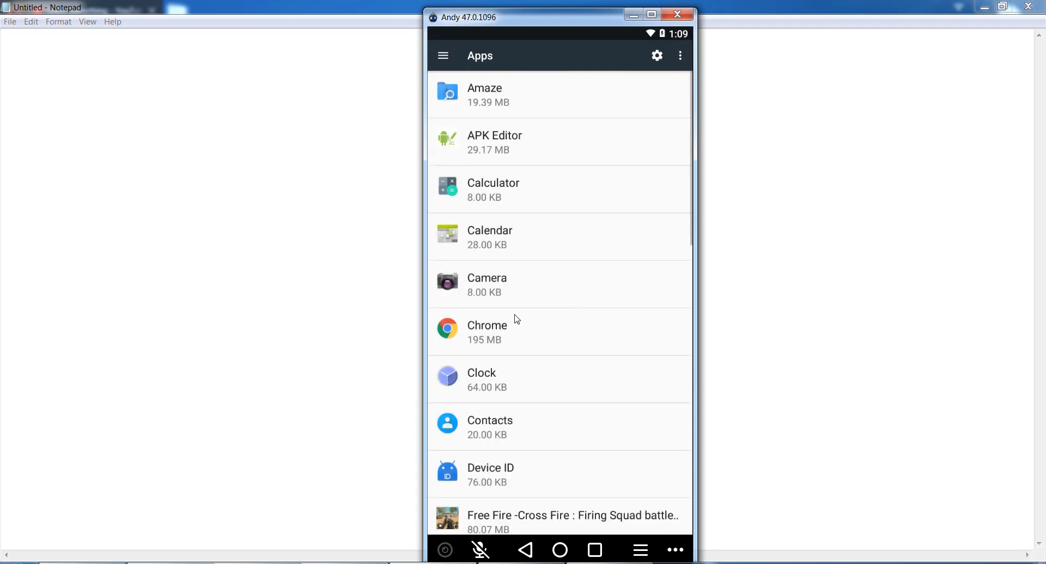
mouse_move(577, 454)
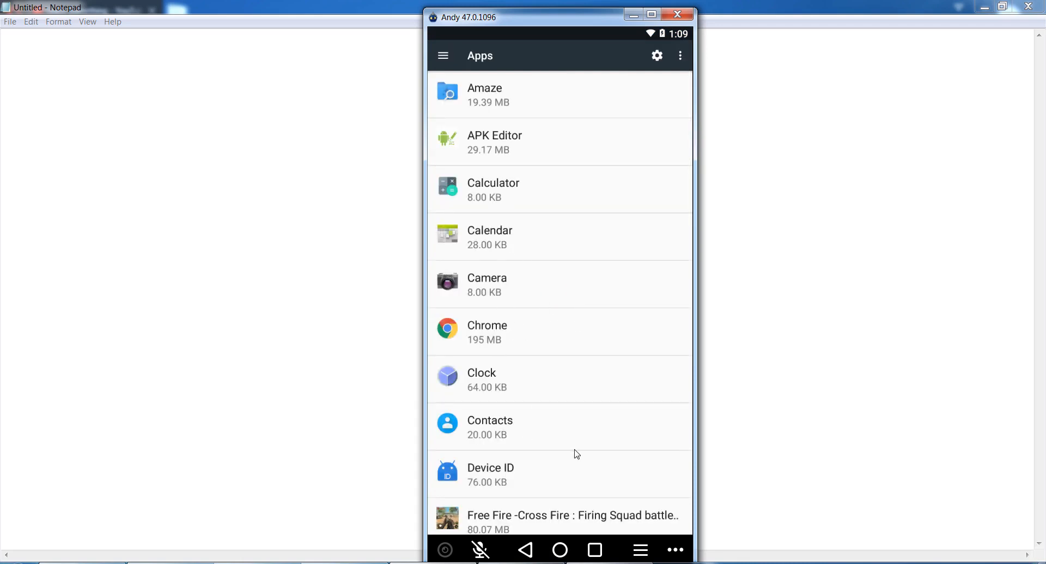
scroll(down, 3)
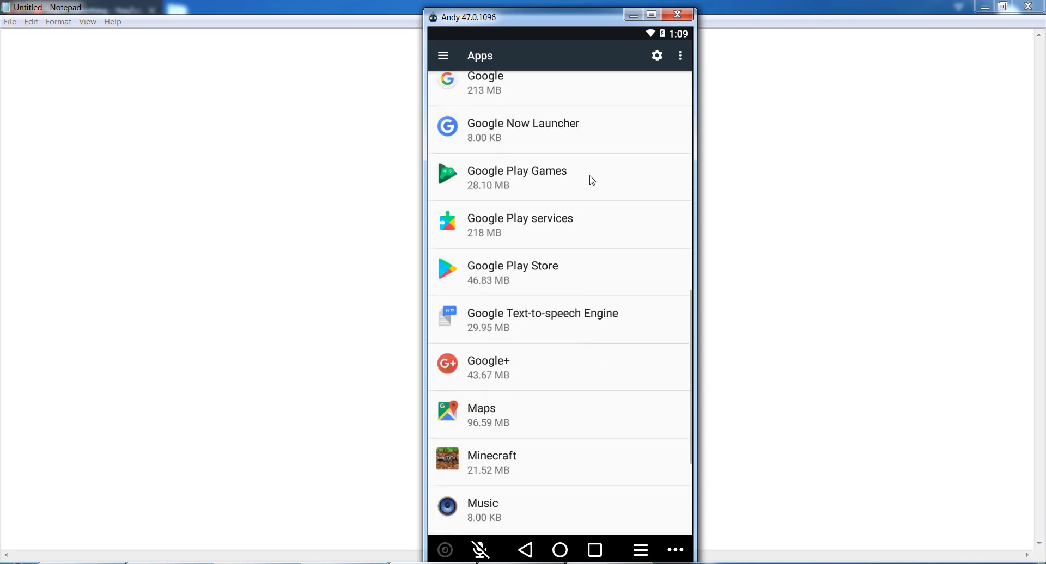
scroll(down, 3)
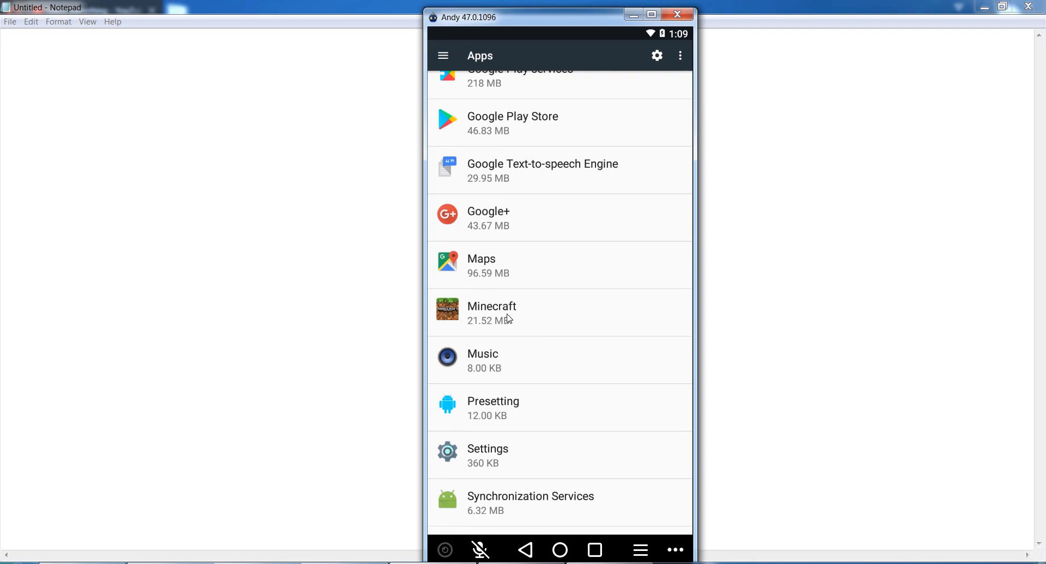
click(491, 313)
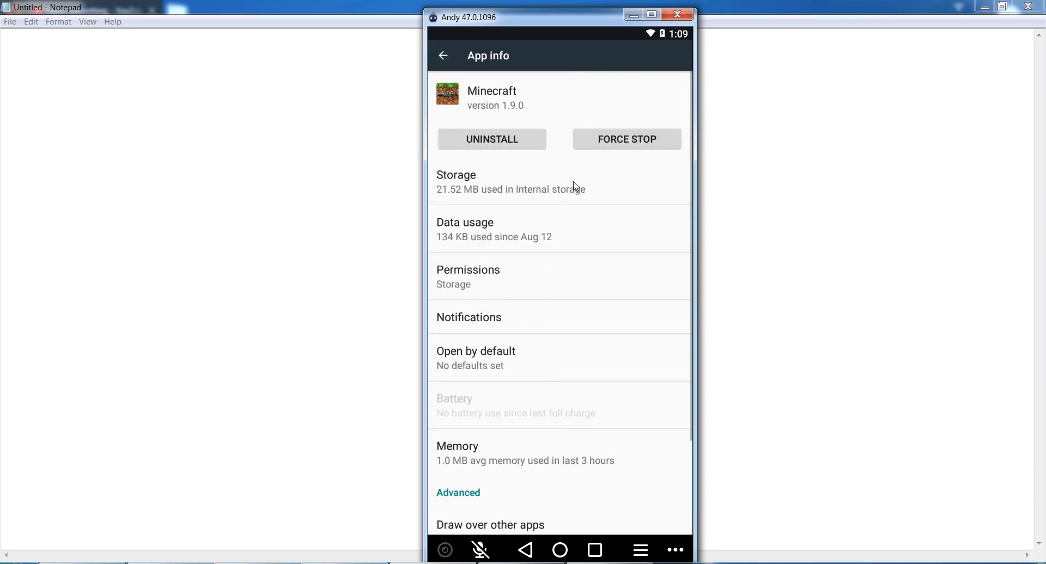
click(627, 139)
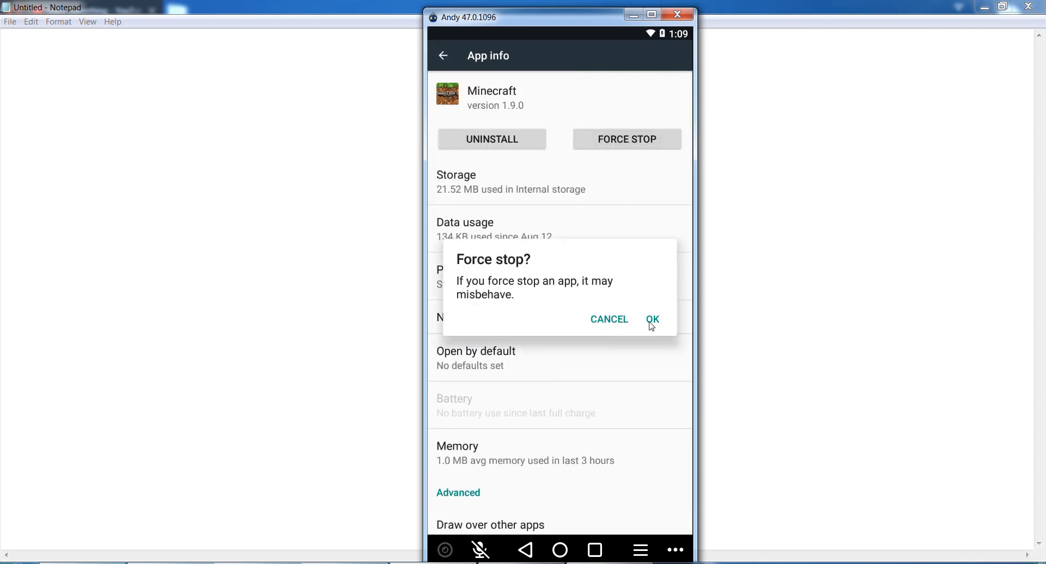
click(652, 318)
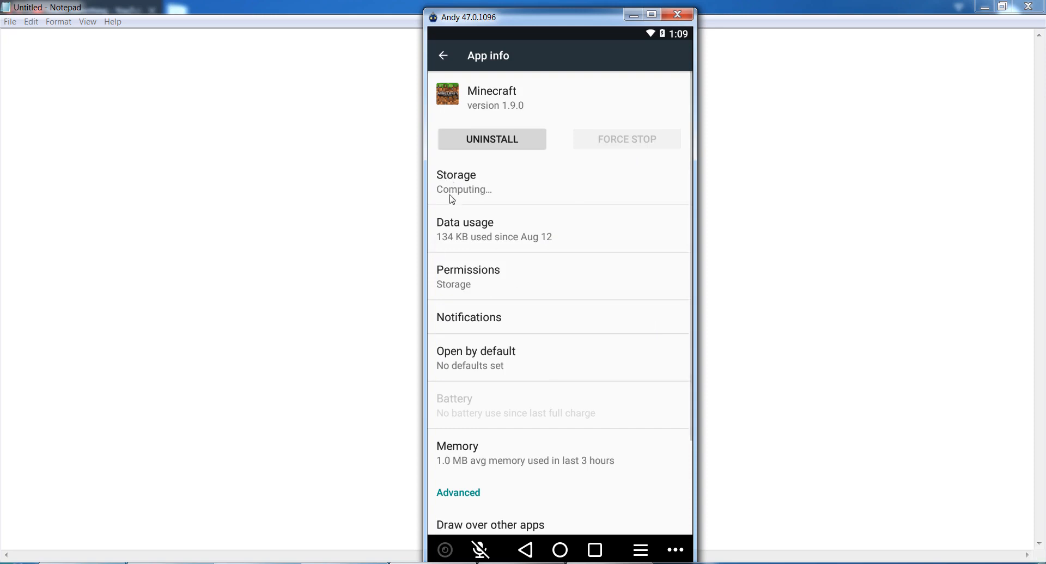
Step: Clear Minecraft's cache and data in Storage, dropping it to 21.39 MB
click(456, 181)
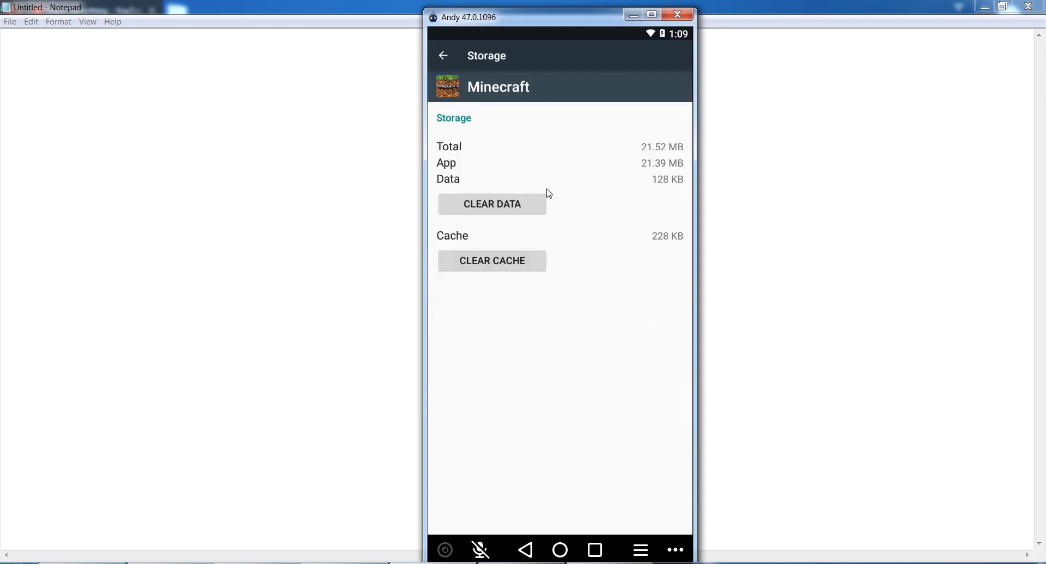
mouse_move(493, 261)
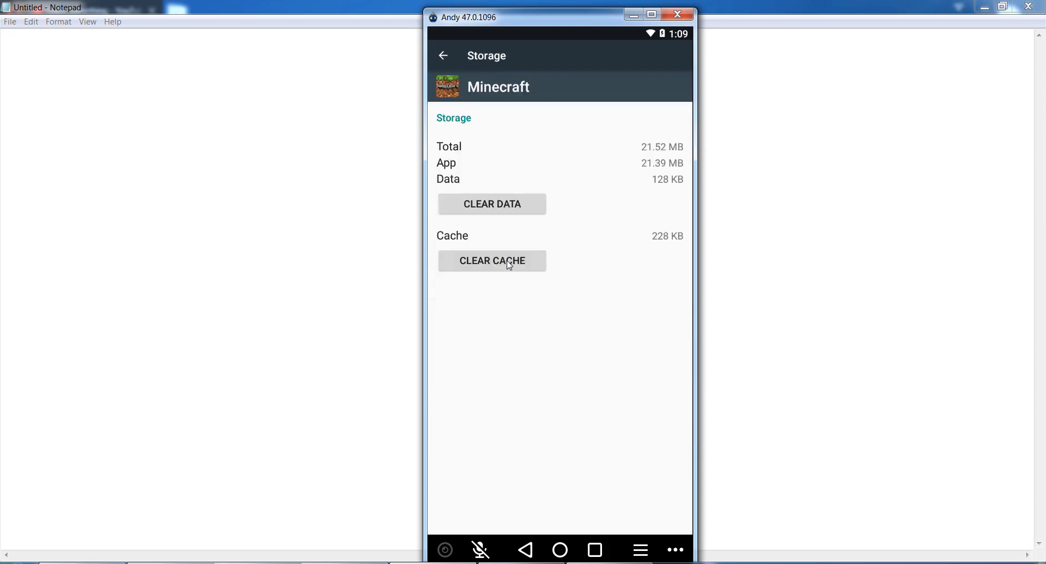
click(491, 261)
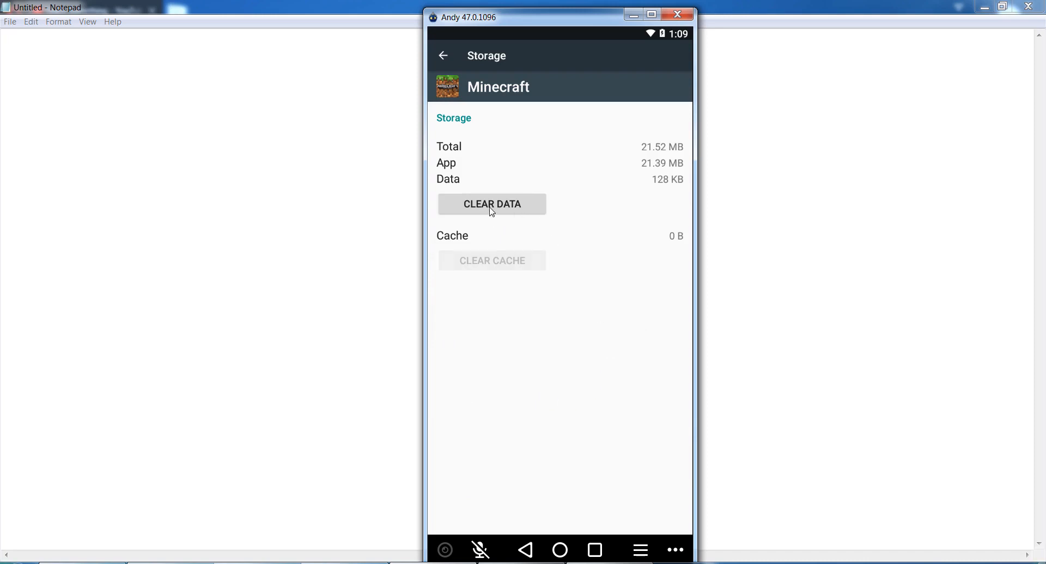
click(491, 204)
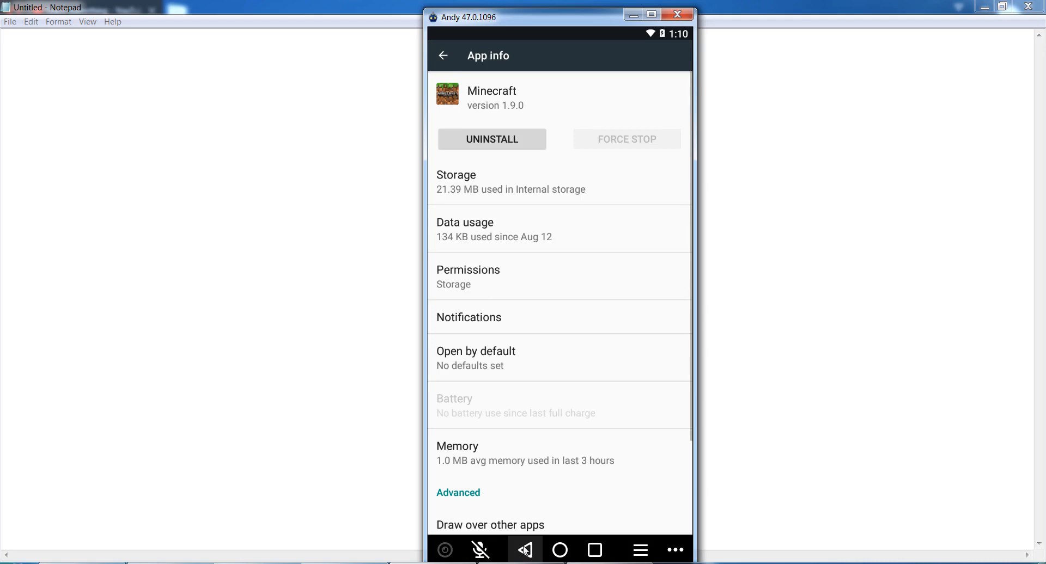
Step: Go to the emulator home screen with the Home button
click(525, 549)
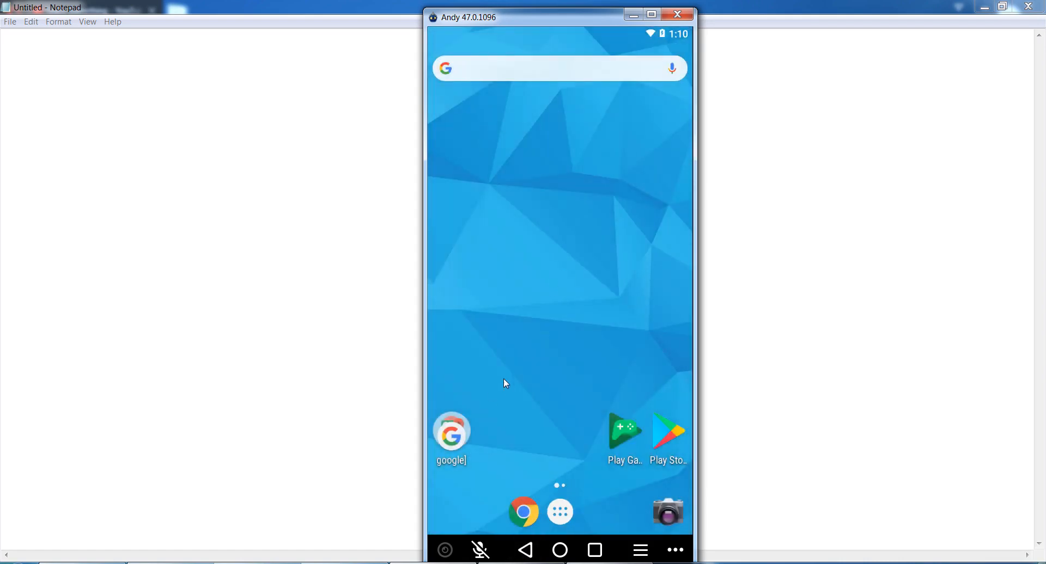
mouse_move(277, 466)
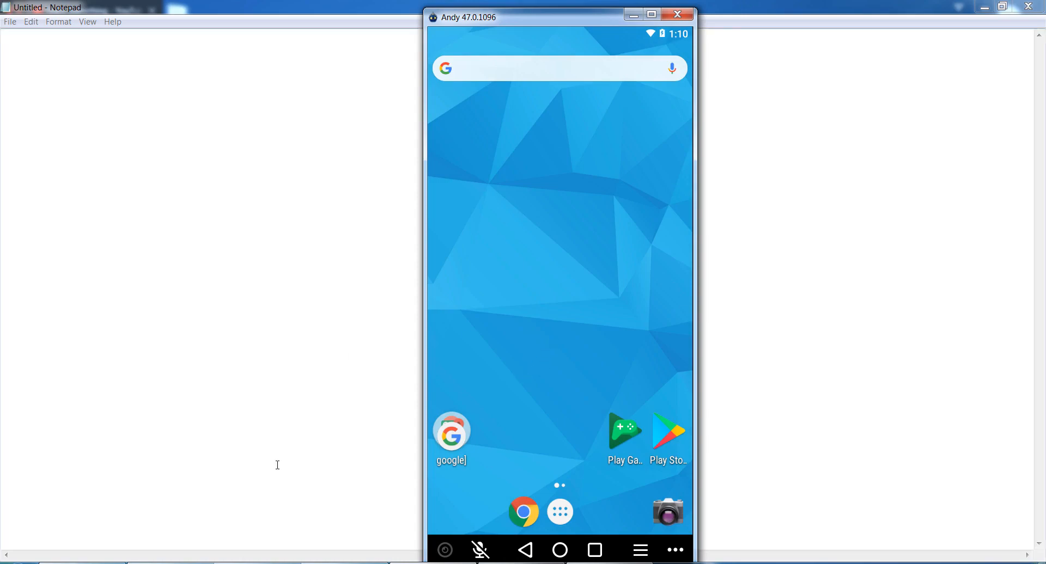